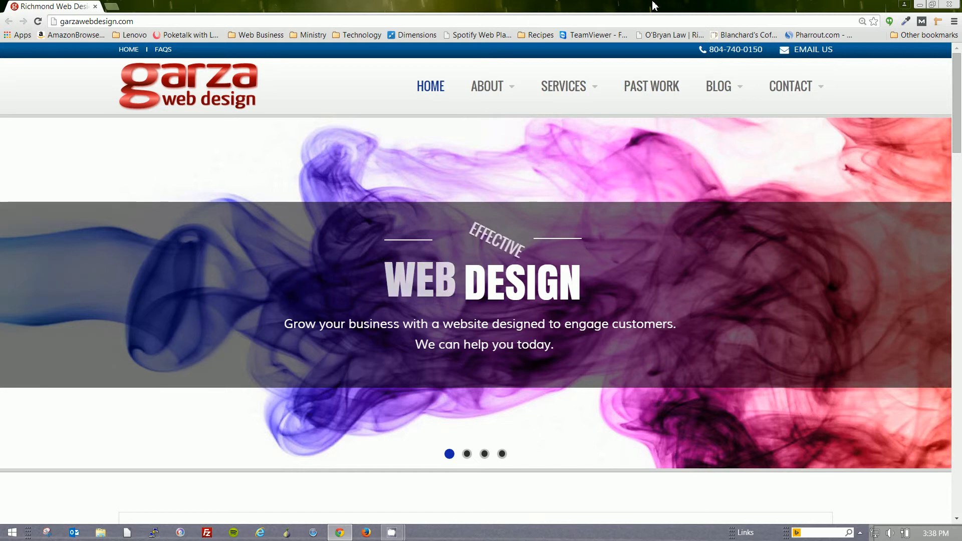
Open the Hangouts panel over the web page and start a chat with the first contact.
click(467, 454)
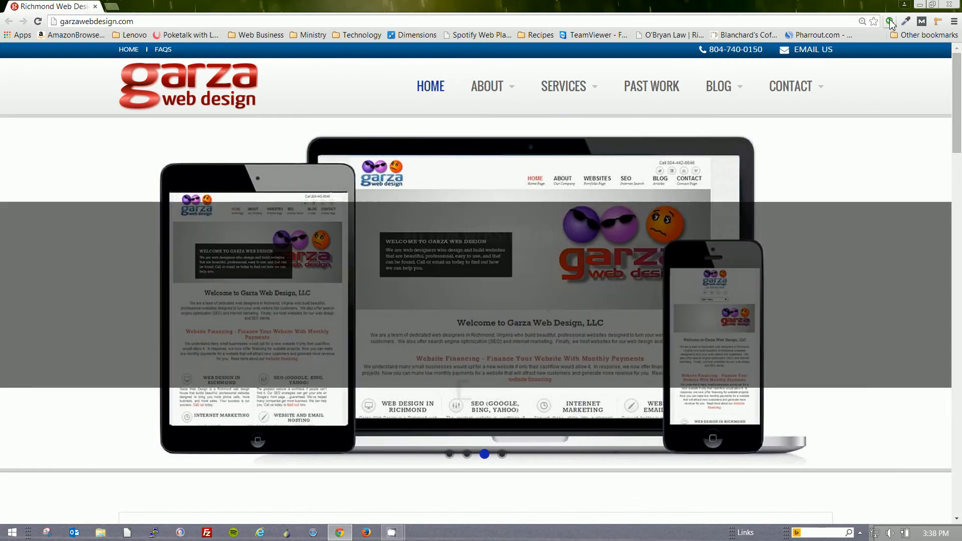
click(888, 21)
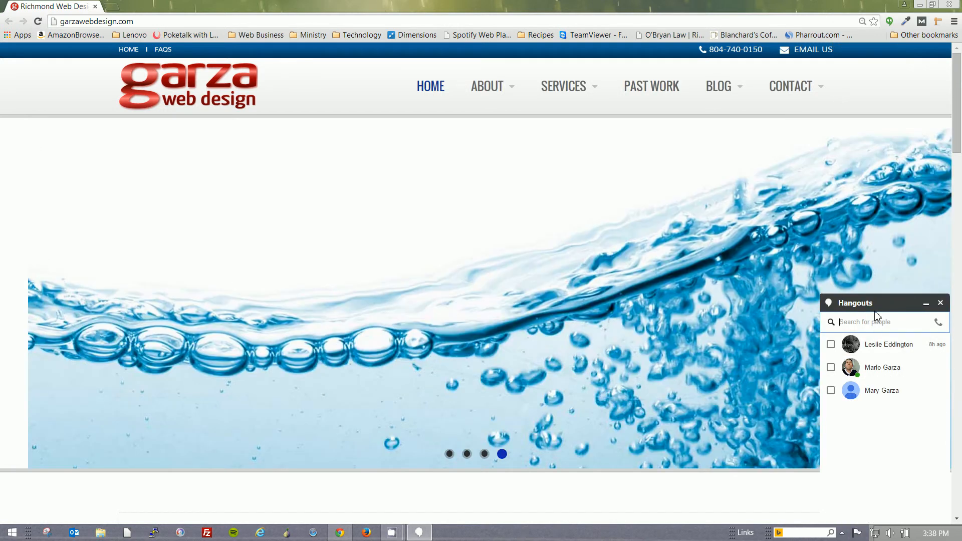
text(804)
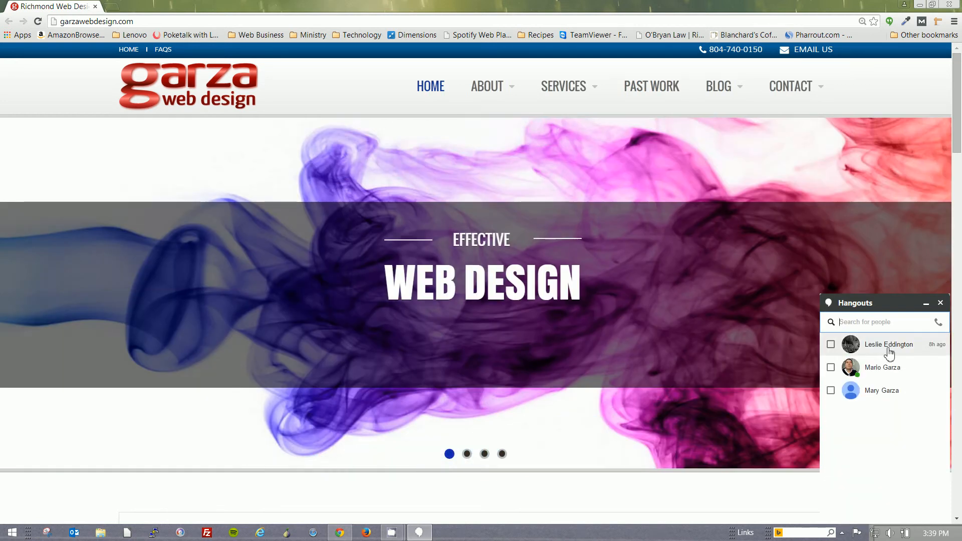
click(888, 344)
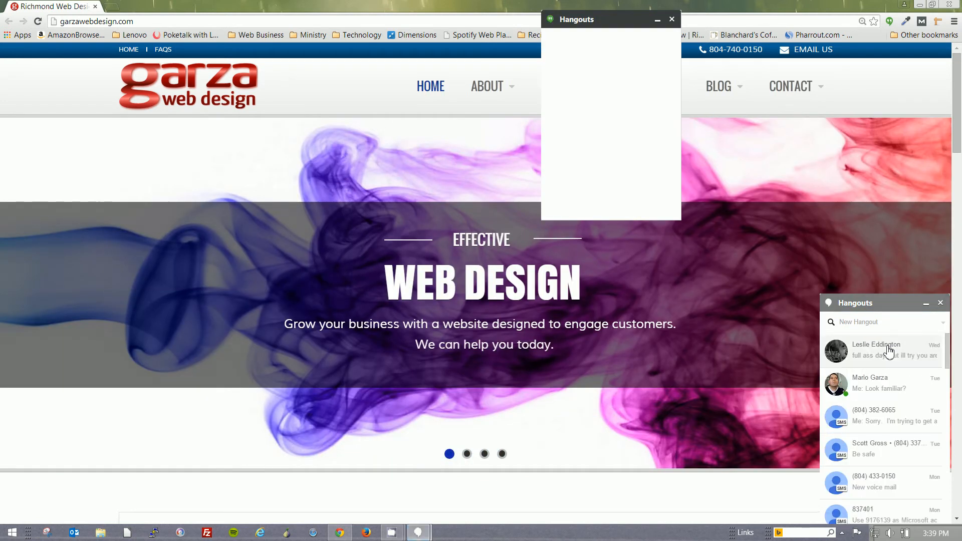
Close the blank chat pop-up and reopen the first contact's conversation showing the video call.
click(876, 350)
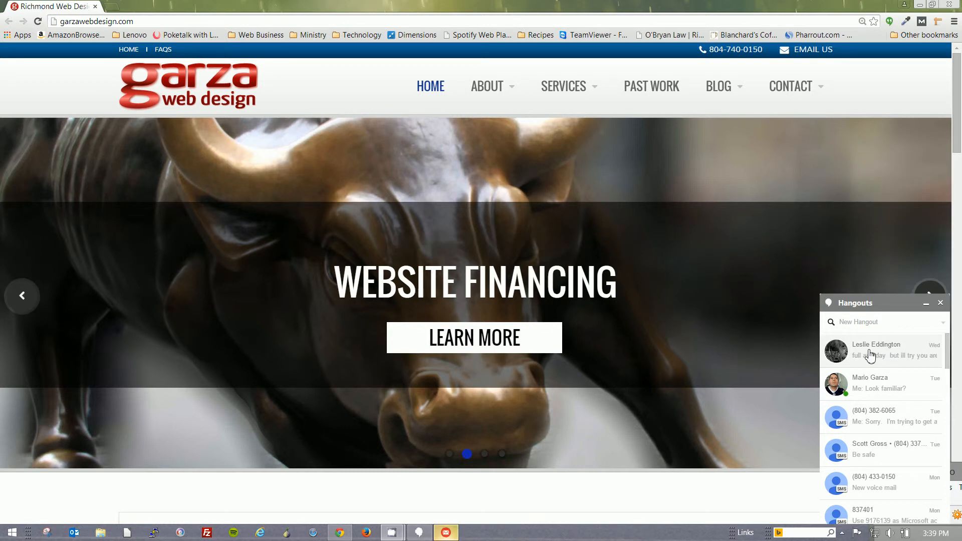
click(876, 350)
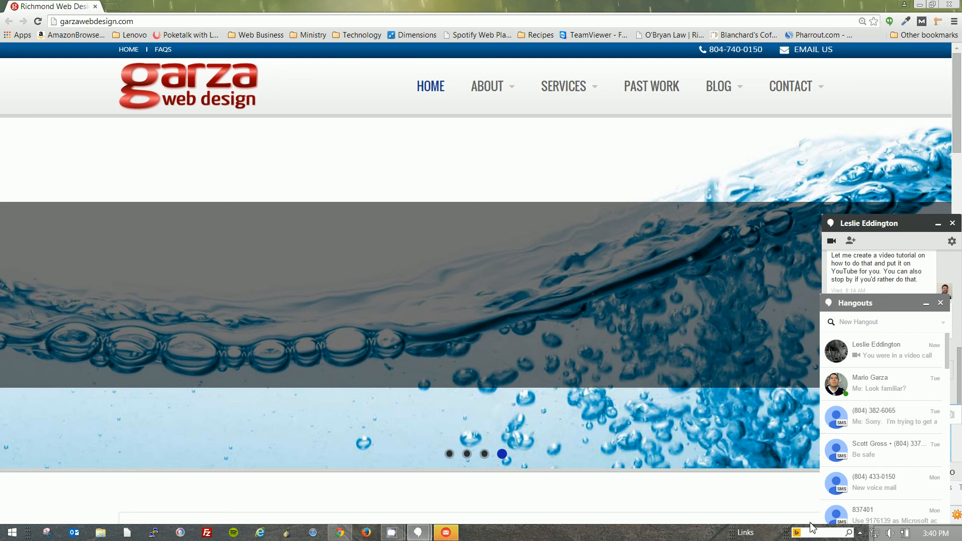
Switch away from the browser to another open window with Alt+Tab.
key(alt+tab)
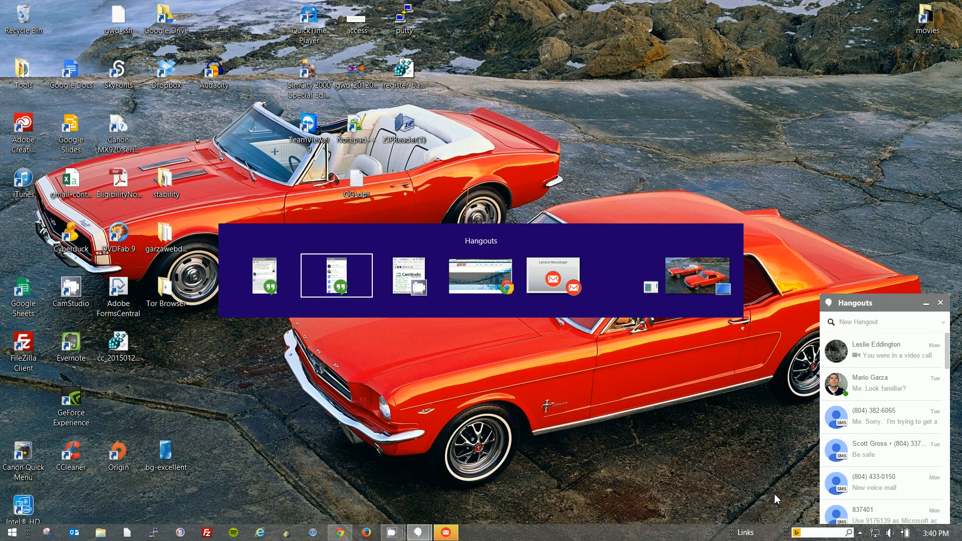